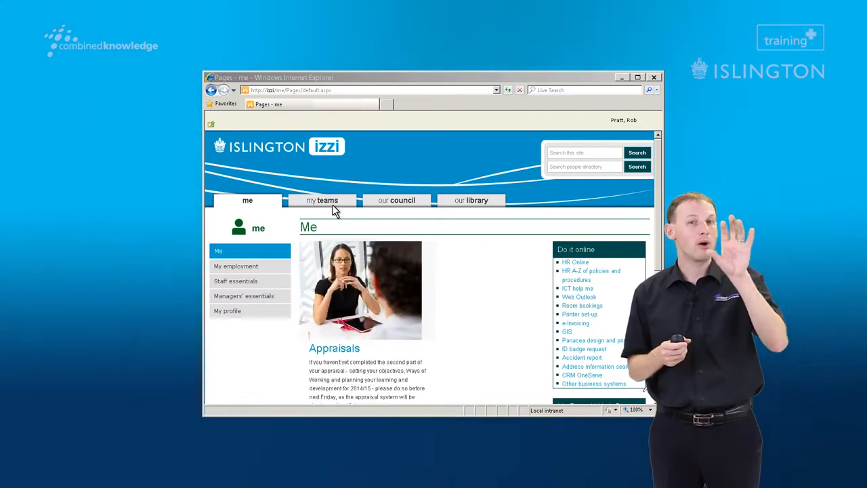
# - Go to My Teams and open Demo Team Site under Communities of Practice
pyautogui.click(323, 200)
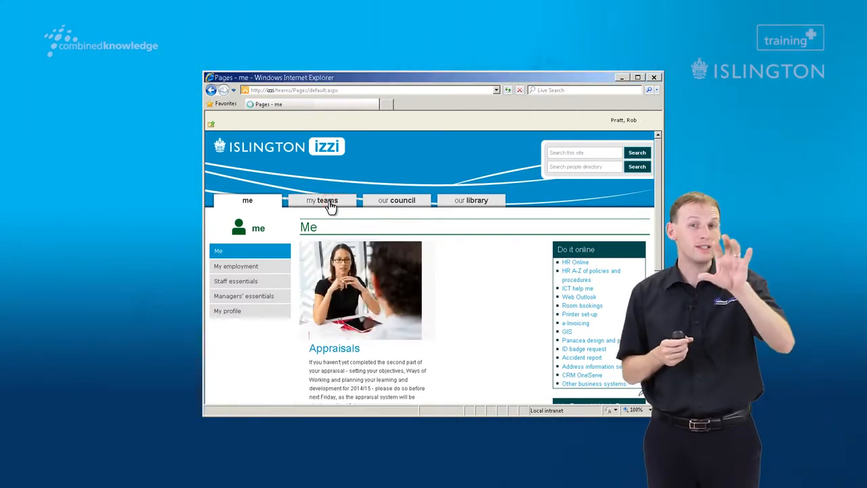
pyautogui.click(323, 200)
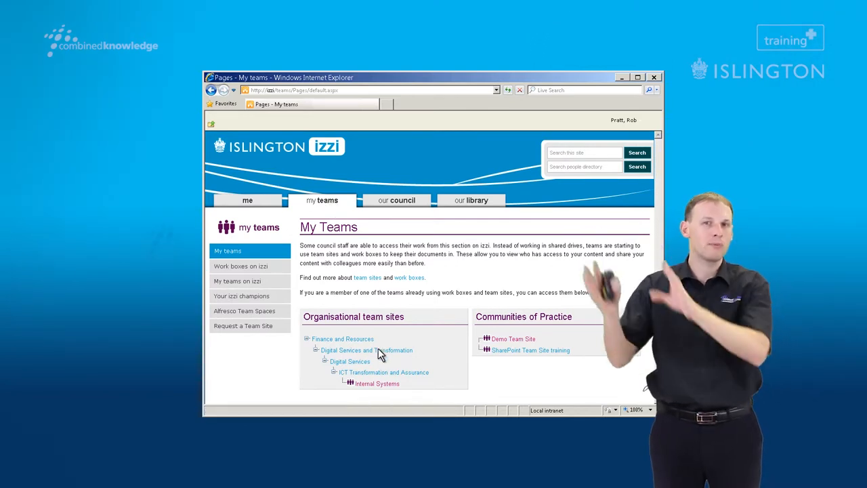
pyautogui.moveTo(377, 383)
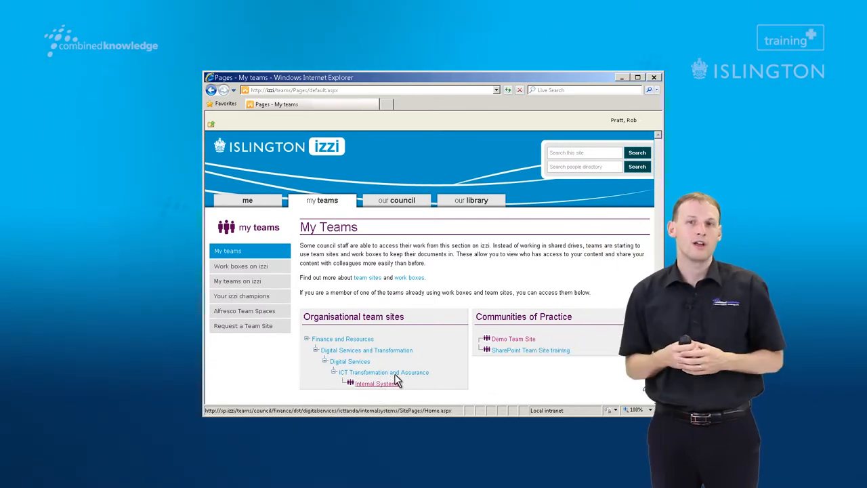
pyautogui.click(512, 339)
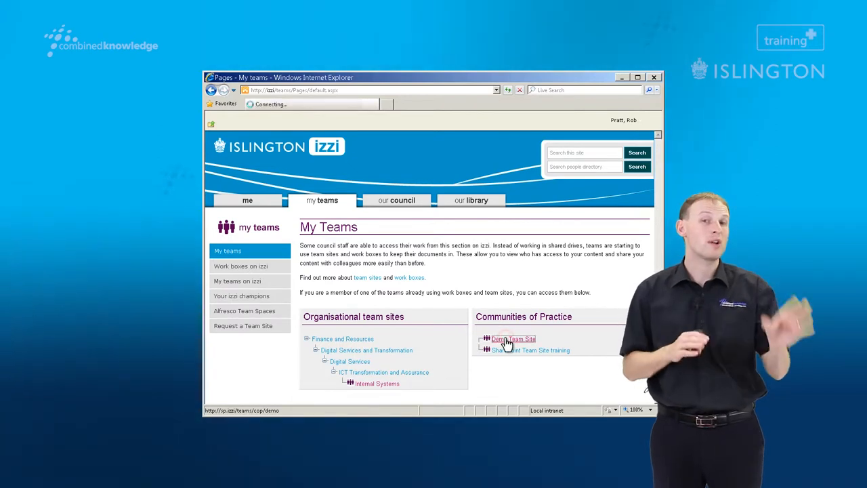
# - Start 'Invite user to team' from Team Actions on the Demo Team Site
pyautogui.click(513, 339)
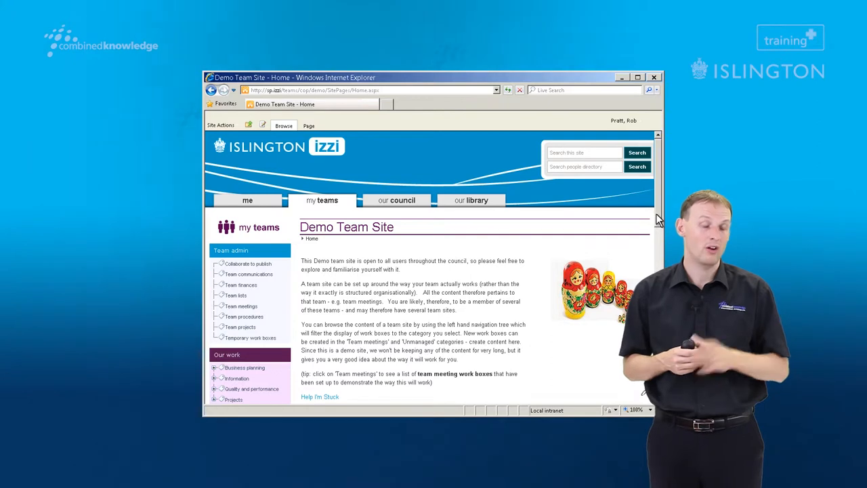
pyautogui.scroll(-3)
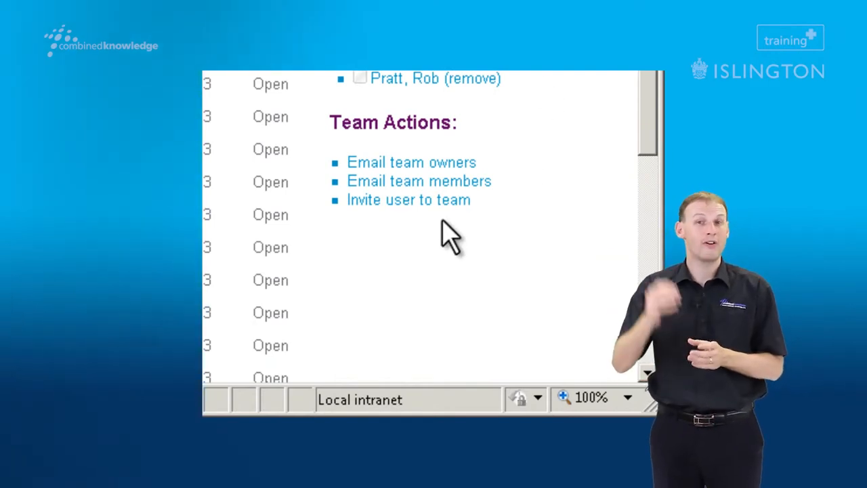
pyautogui.click(408, 199)
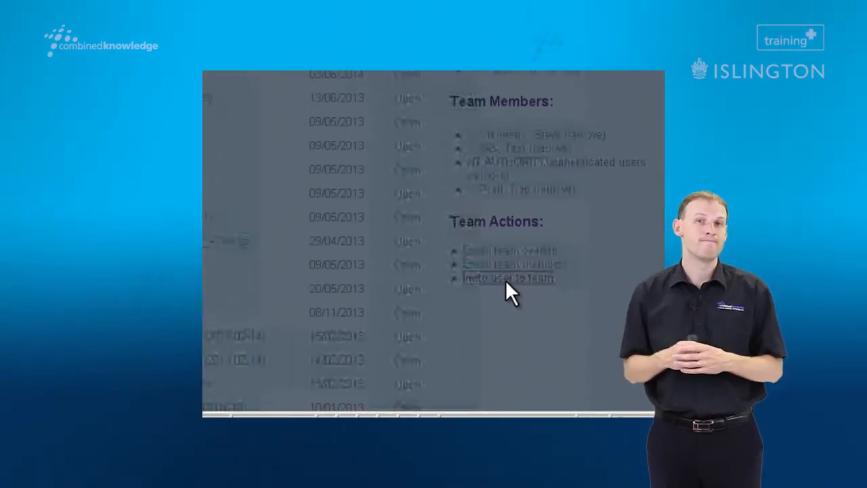
pyautogui.click(507, 278)
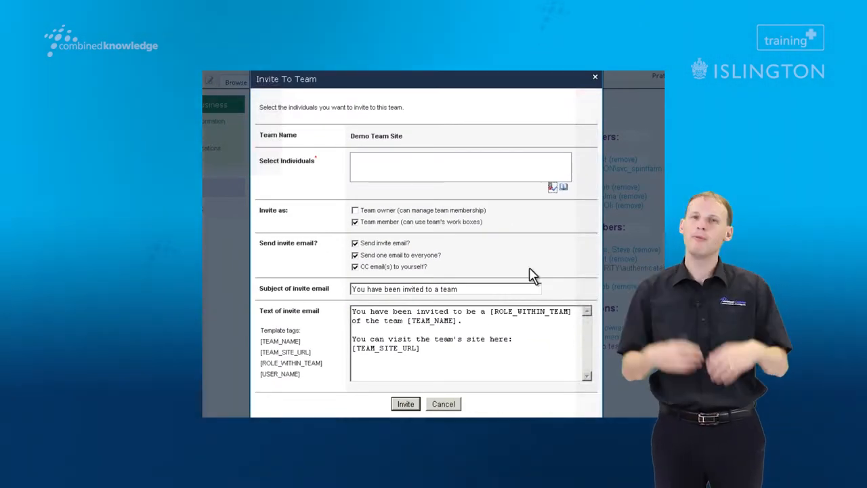
pyautogui.write('alma ;')
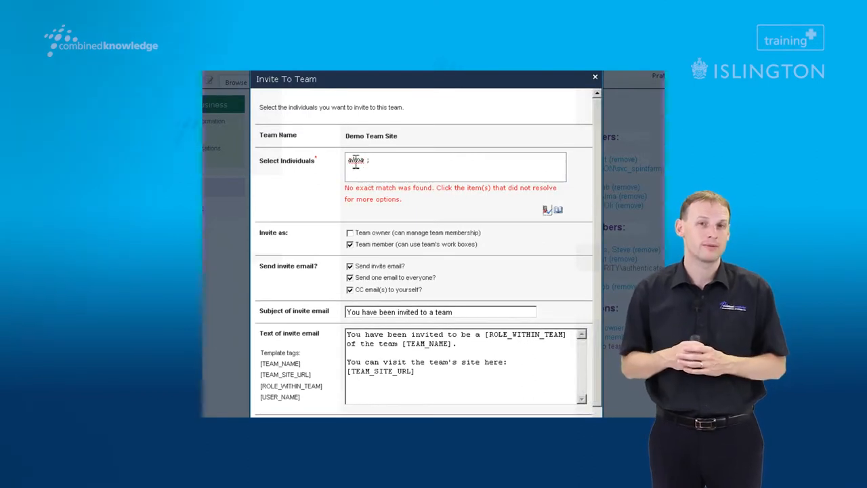
pyautogui.click(355, 161)
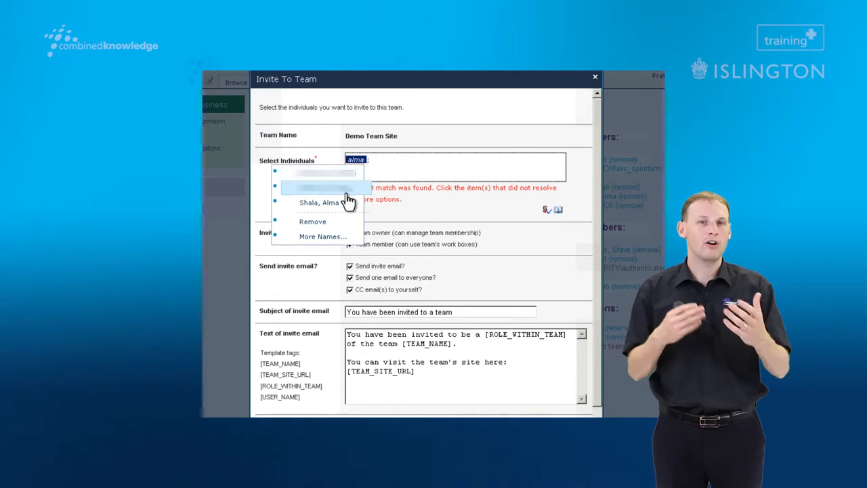
pyautogui.click(319, 202)
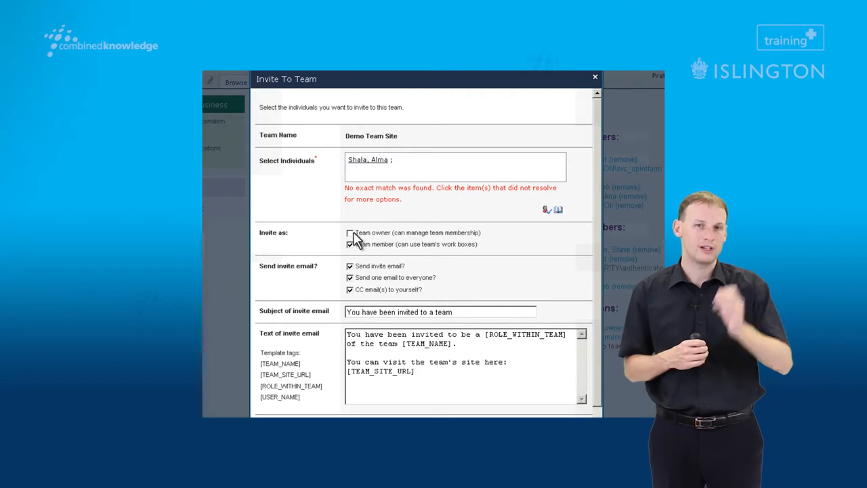
# - Tick Team owner under Invite as, keeping Team member ticked
pyautogui.click(350, 232)
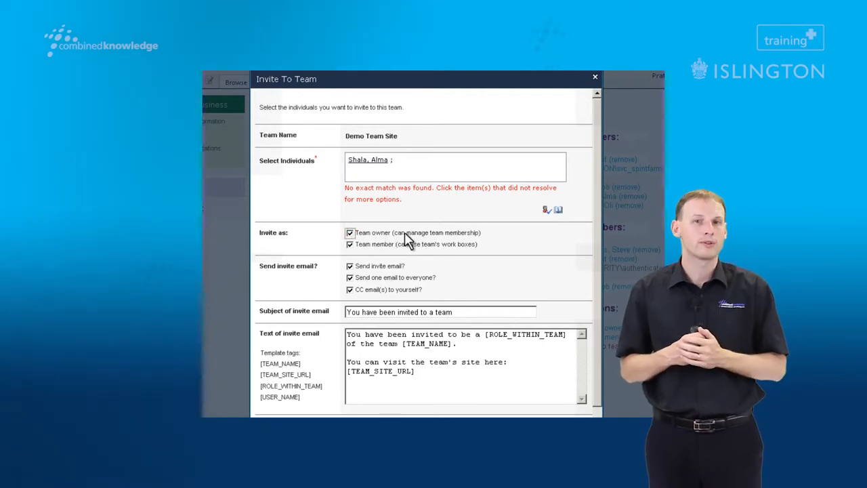
pyautogui.moveTo(484, 254)
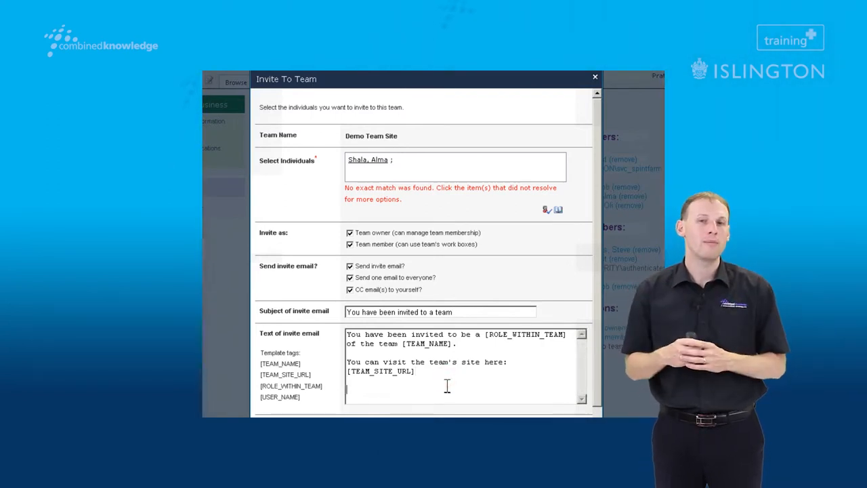
# - Add 'You will learn more about this in Fridays meeting' to the email and send the invite
pyautogui.write('You will')
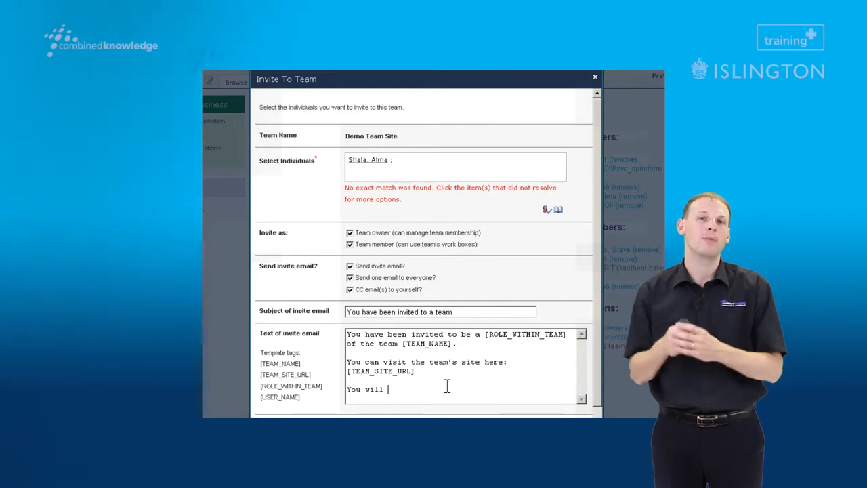
pyautogui.write('learn more about t')
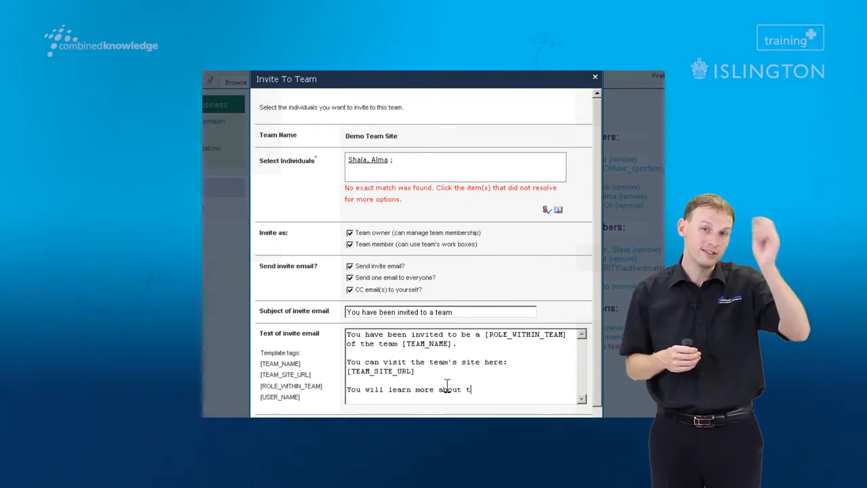
pyautogui.write('his in')
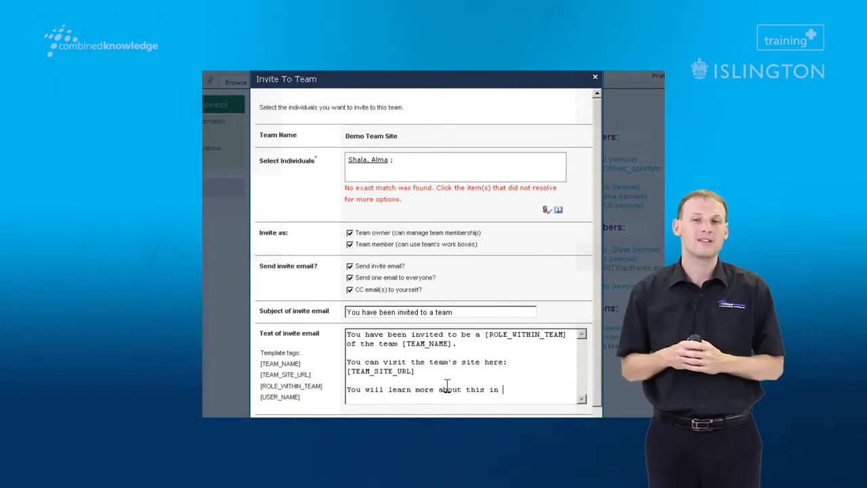
pyautogui.write('Fridays meeting')
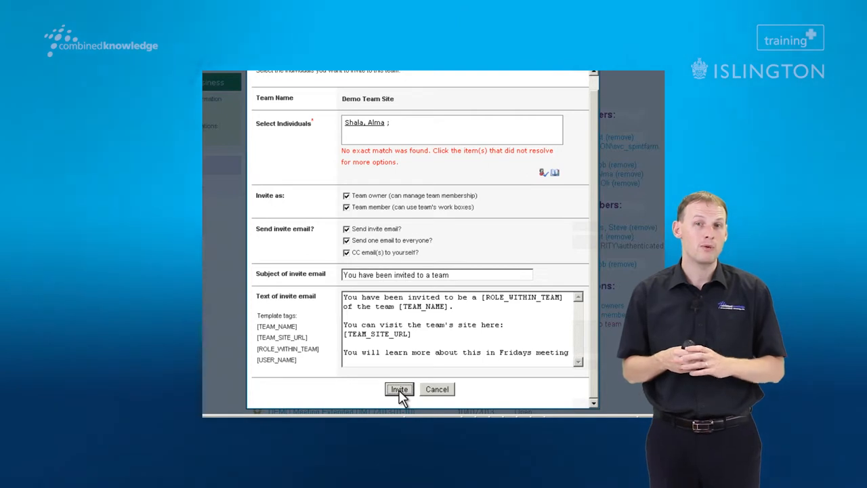
pyautogui.click(398, 389)
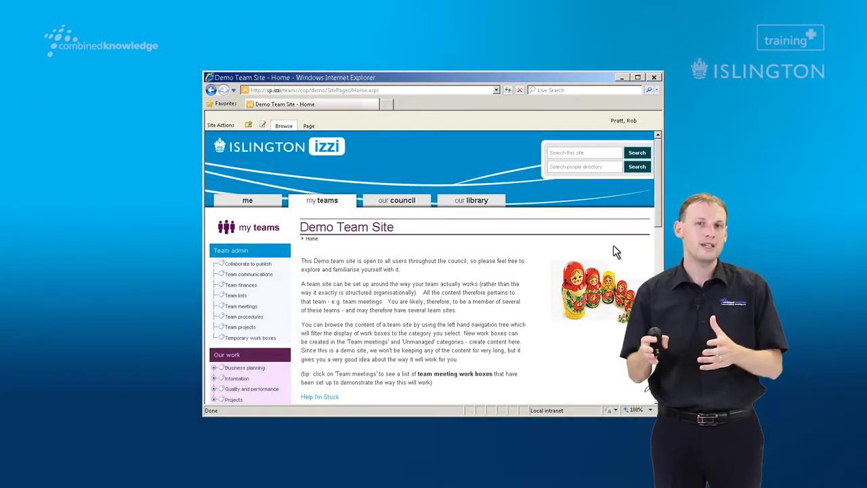
pyautogui.scroll(-3)
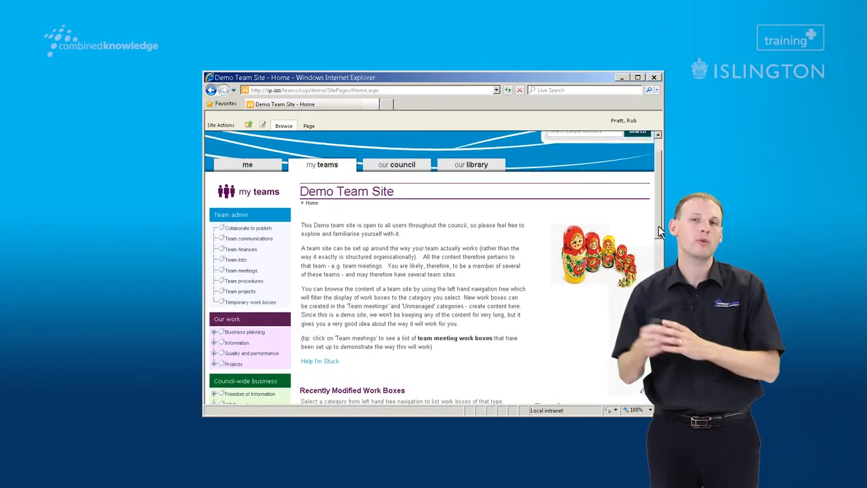
pyautogui.scroll(-3)
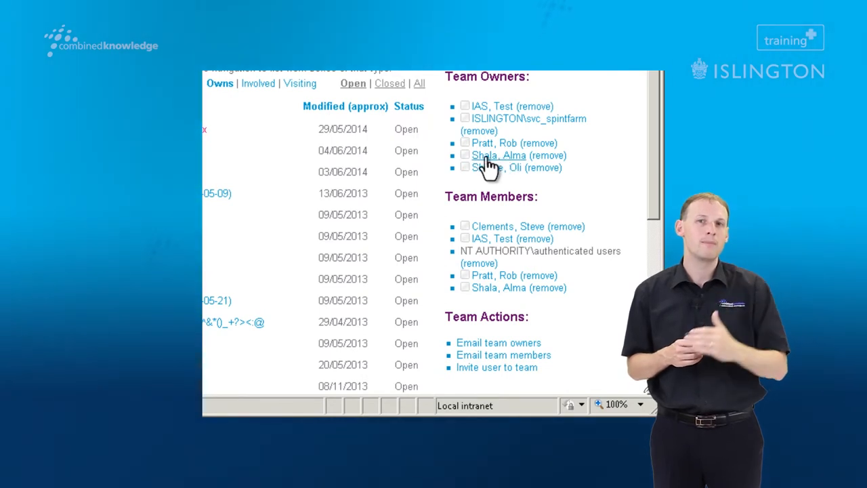
pyautogui.moveTo(552, 298)
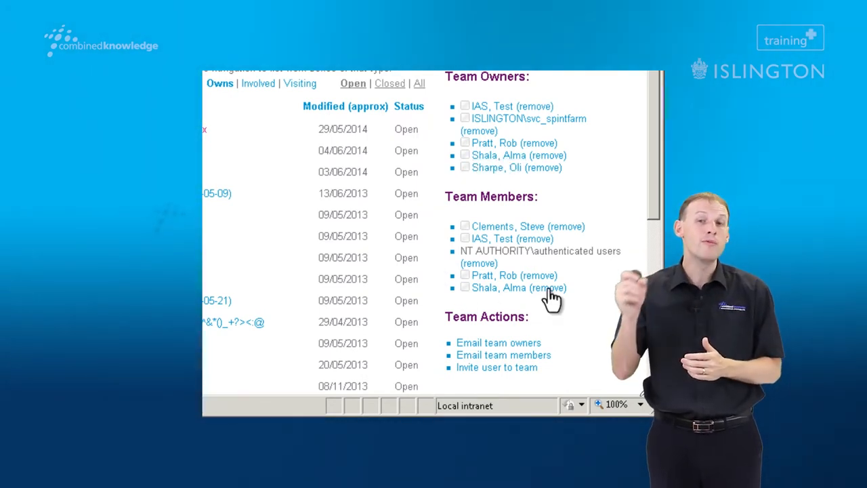